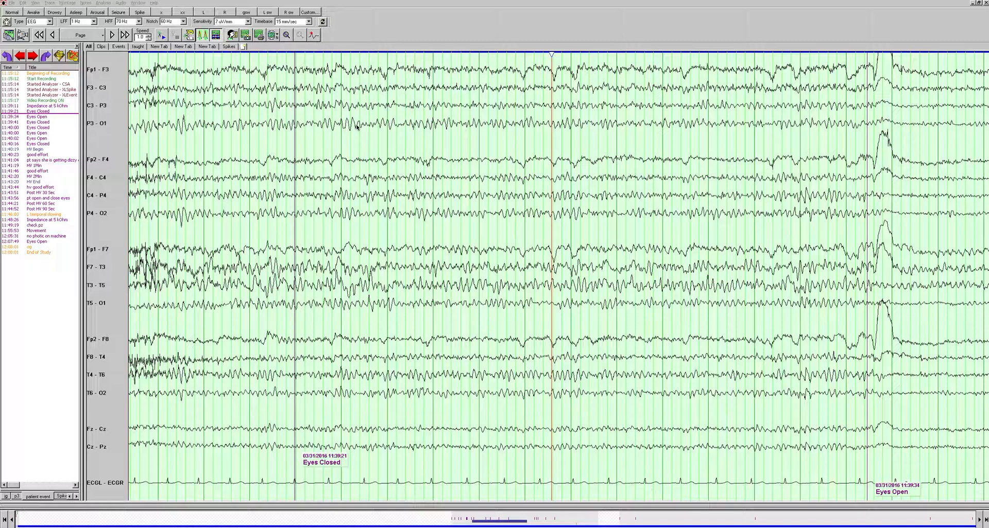
mouse_move(314, 120)
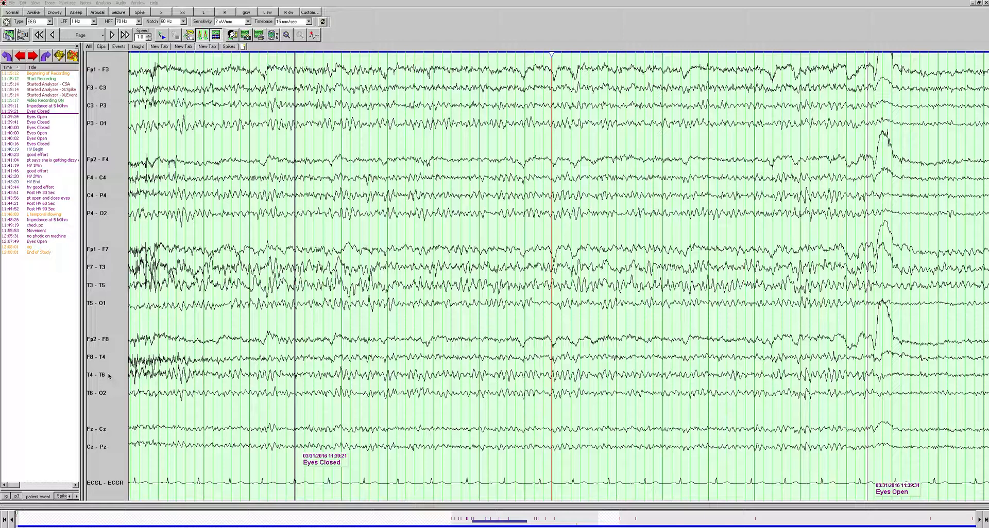
mouse_move(571, 251)
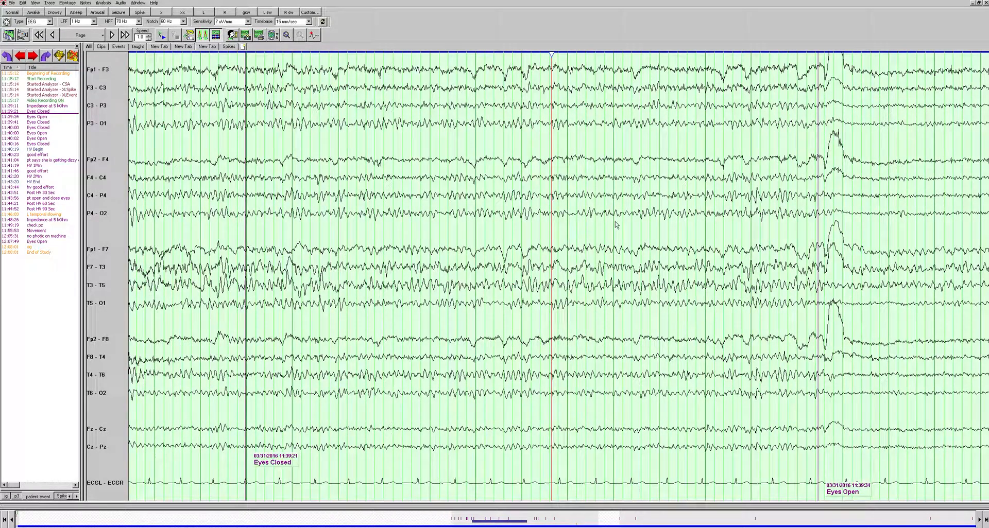
mouse_move(640, 220)
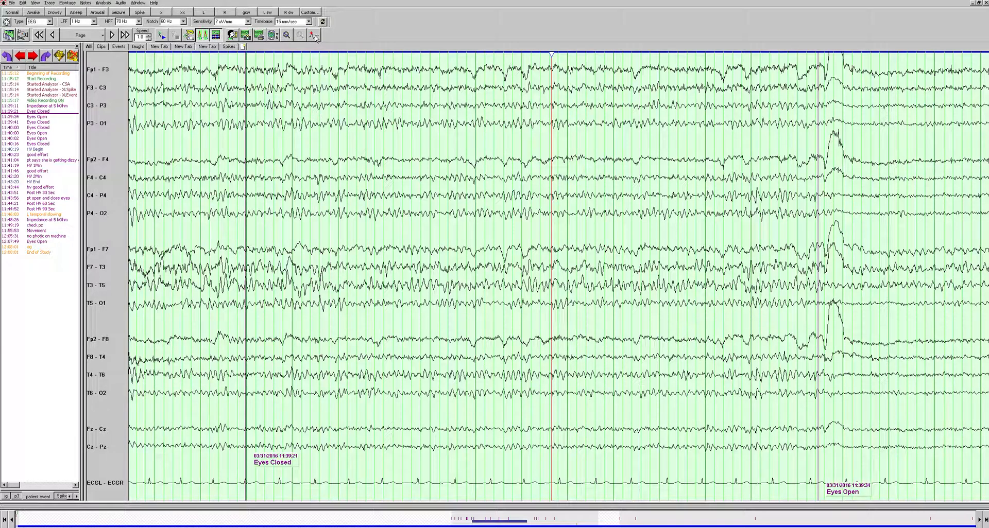
mouse_move(312, 129)
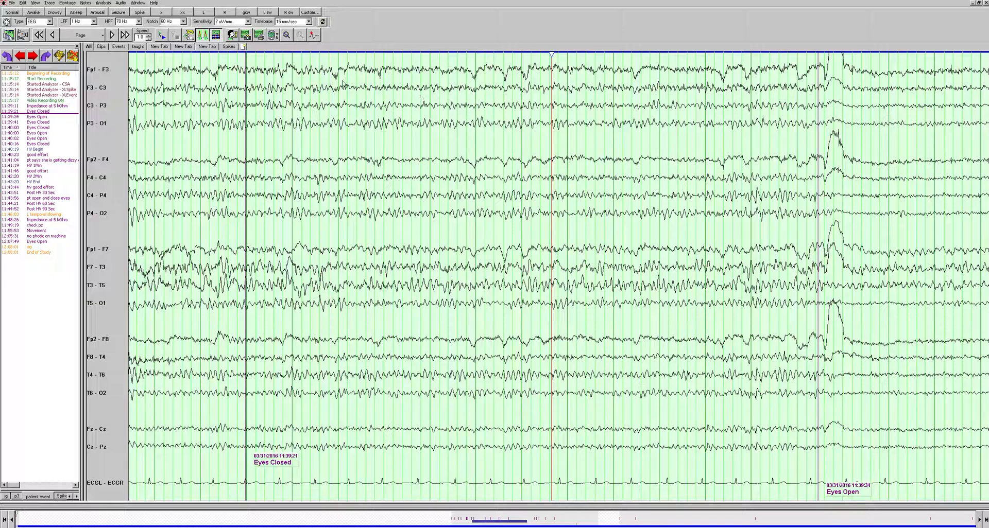
mouse_move(448, 218)
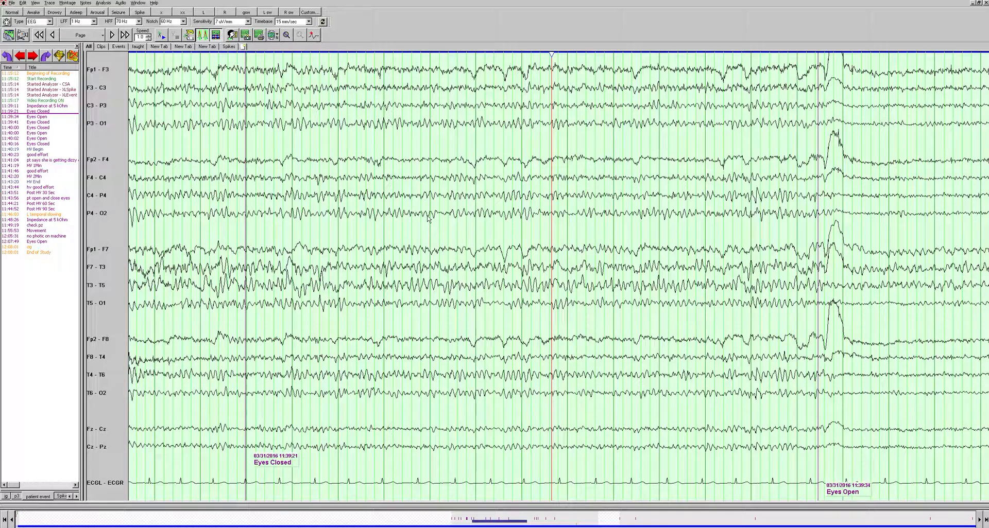
mouse_move(477, 316)
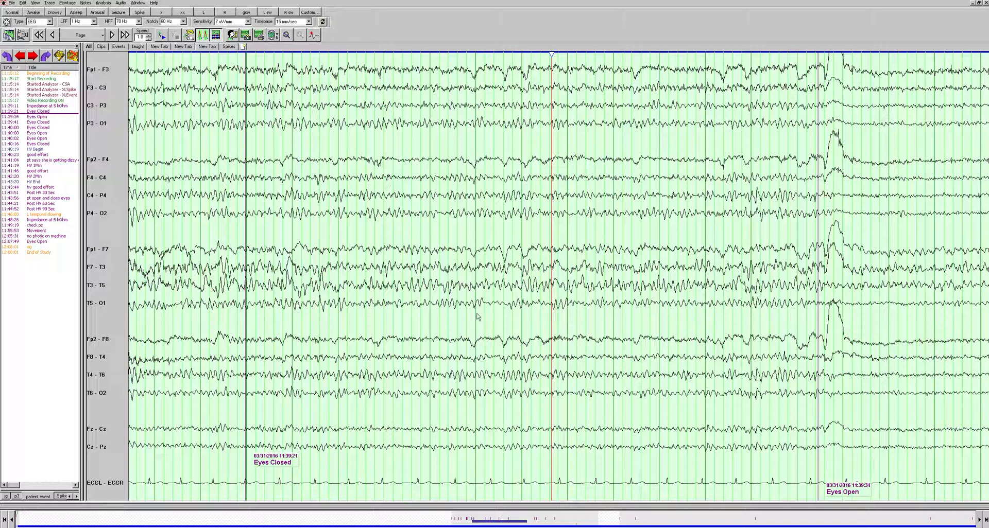
mouse_move(459, 401)
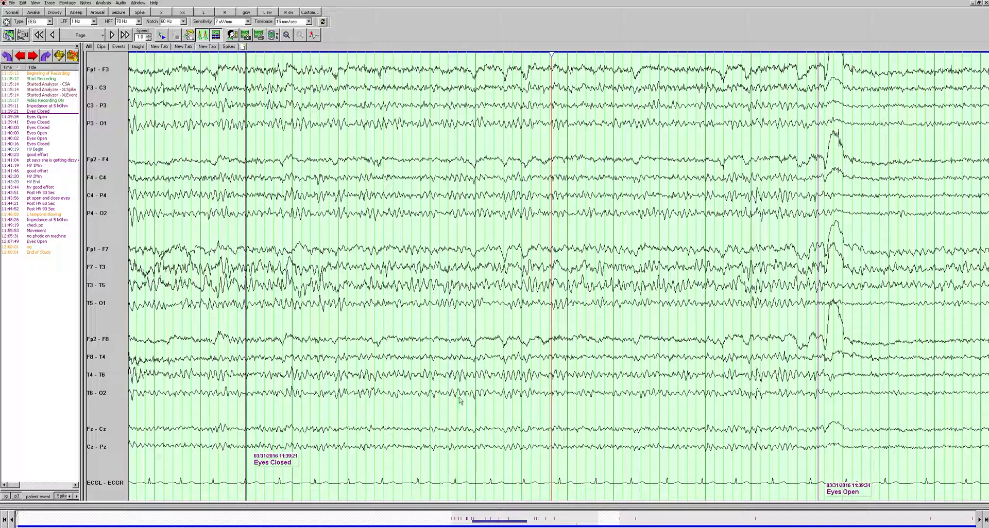
mouse_move(460, 402)
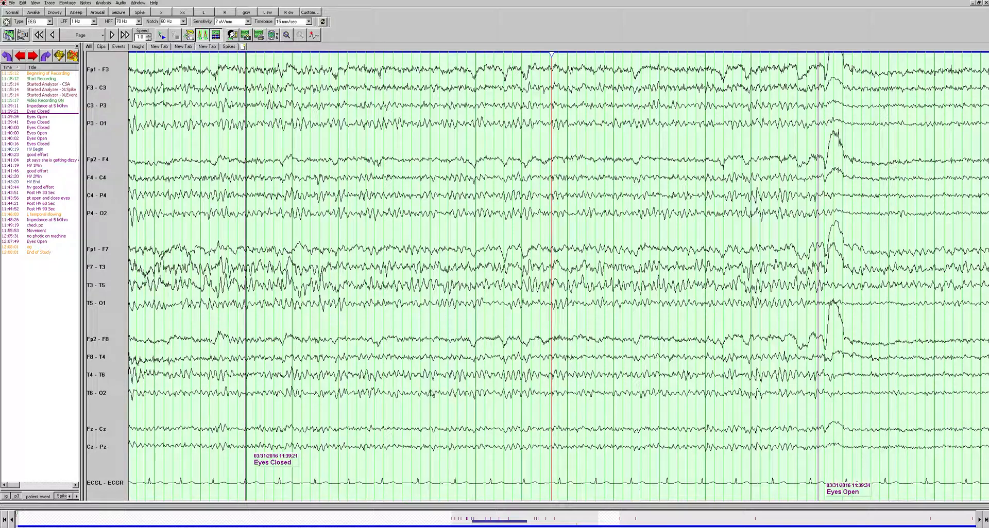
mouse_move(462, 402)
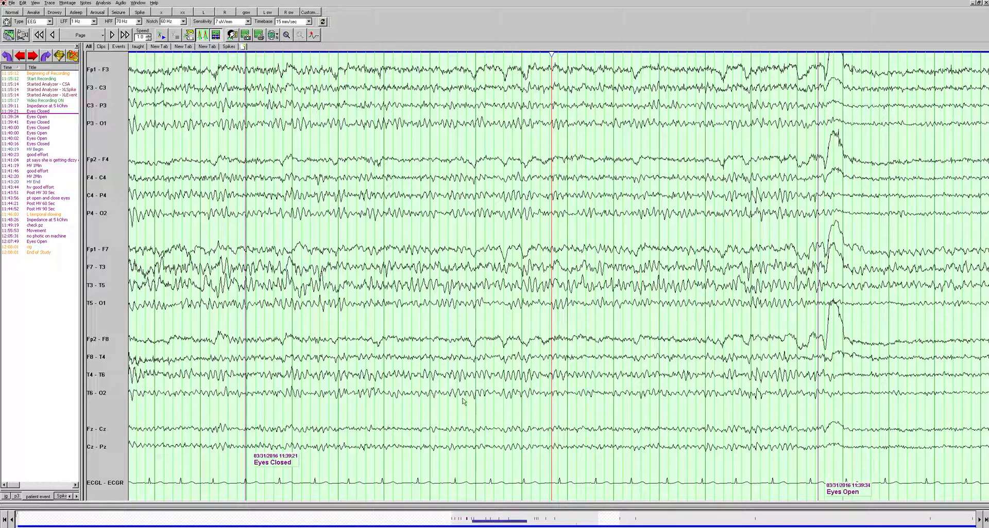
mouse_move(527, 317)
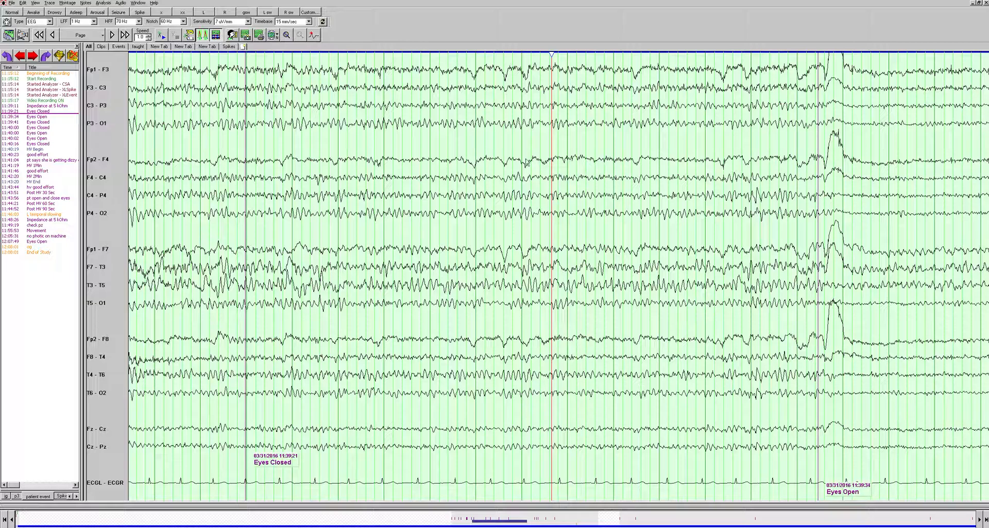
mouse_move(647, 223)
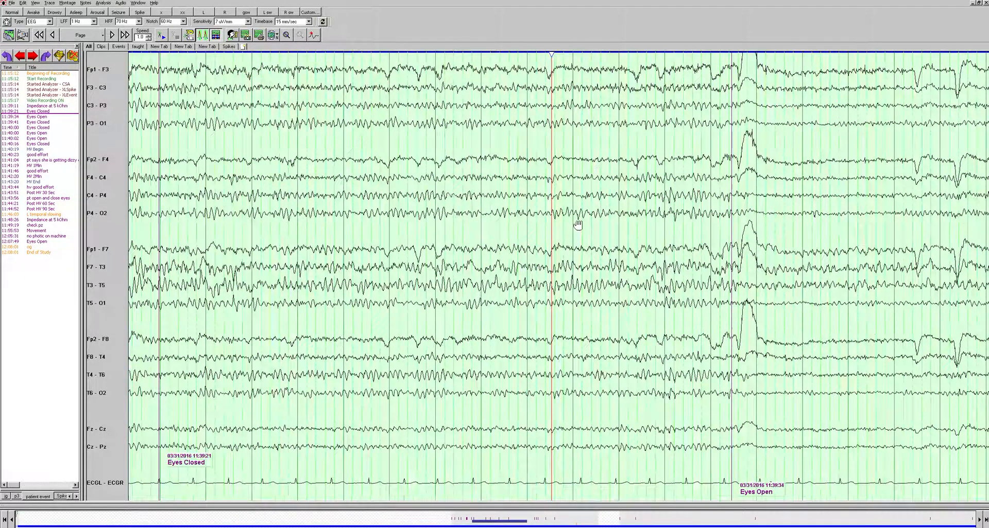
- Advance the tracing past the Eyes Open marker so the following Eyes Closed event shows
left_click(112, 35)
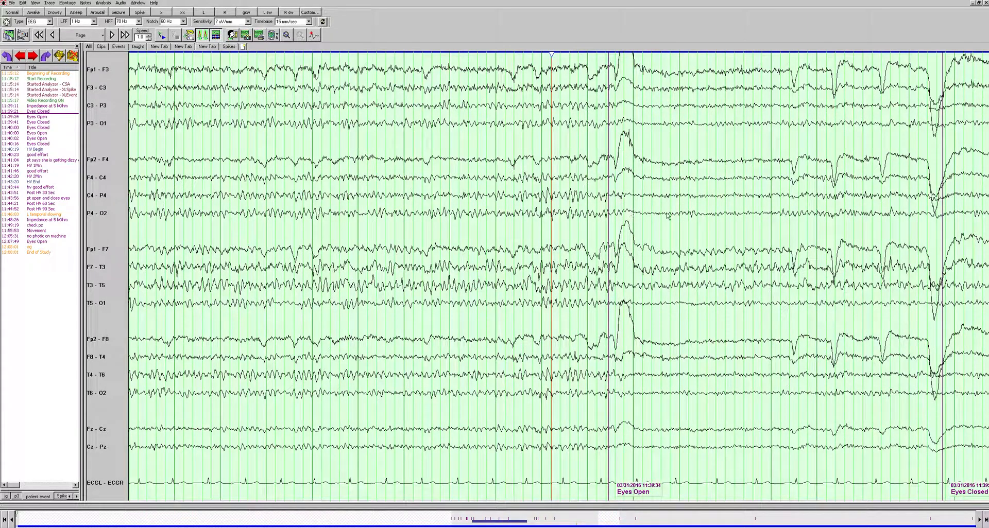
mouse_move(686, 245)
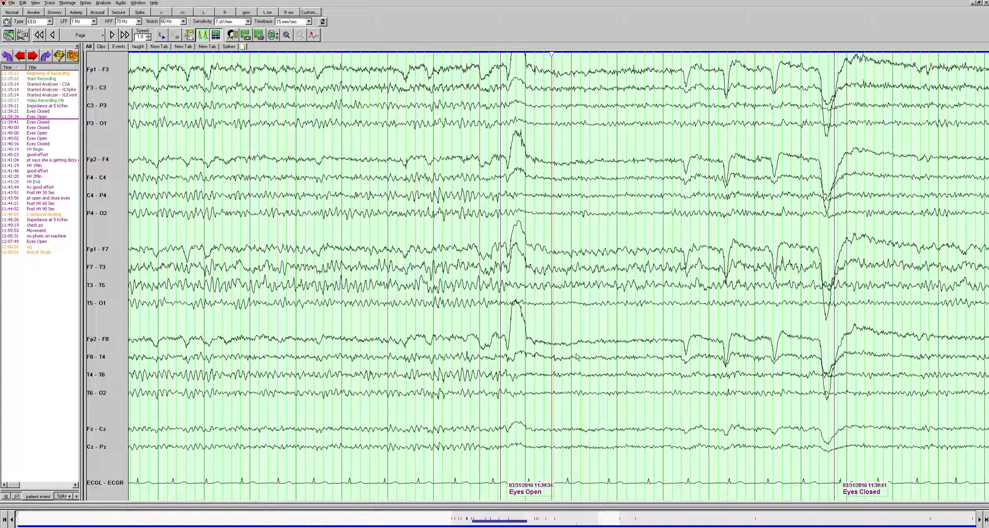
mouse_move(668, 296)
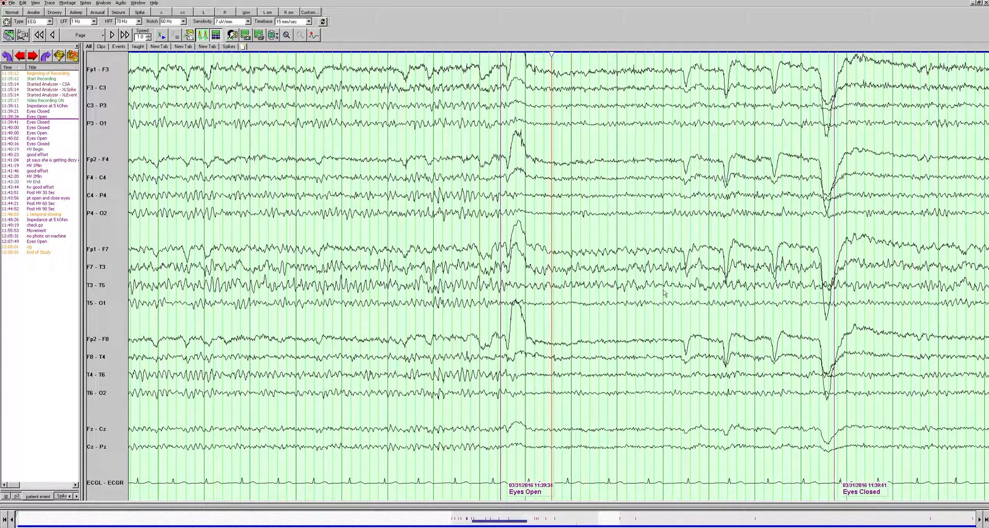
mouse_move(645, 316)
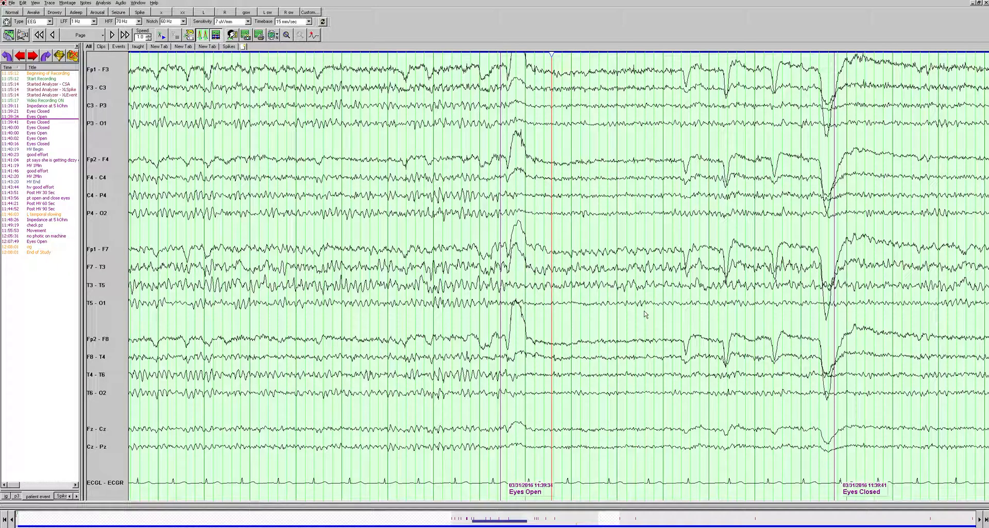
- Page forward through the awake recording to the HV 2Min 'good effort' annotation
left_click(111, 35)
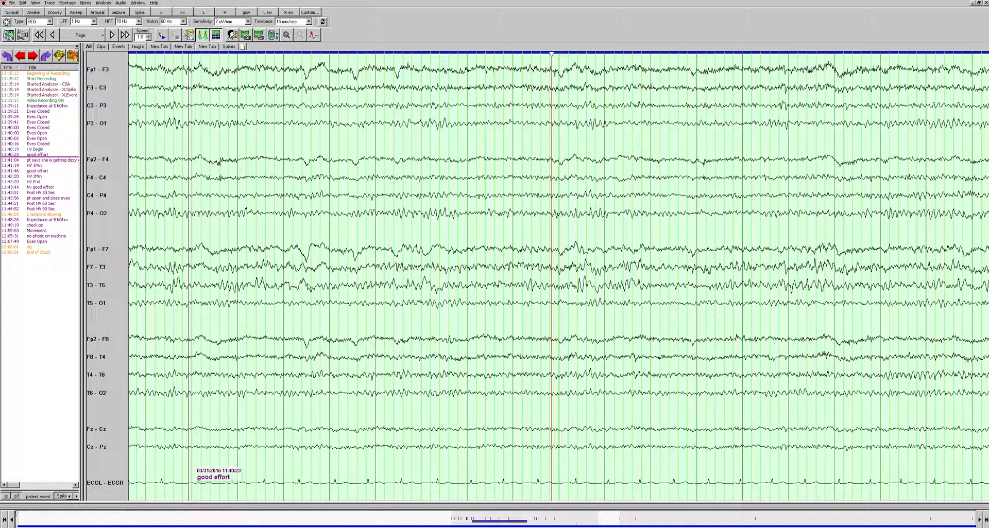
mouse_move(306, 299)
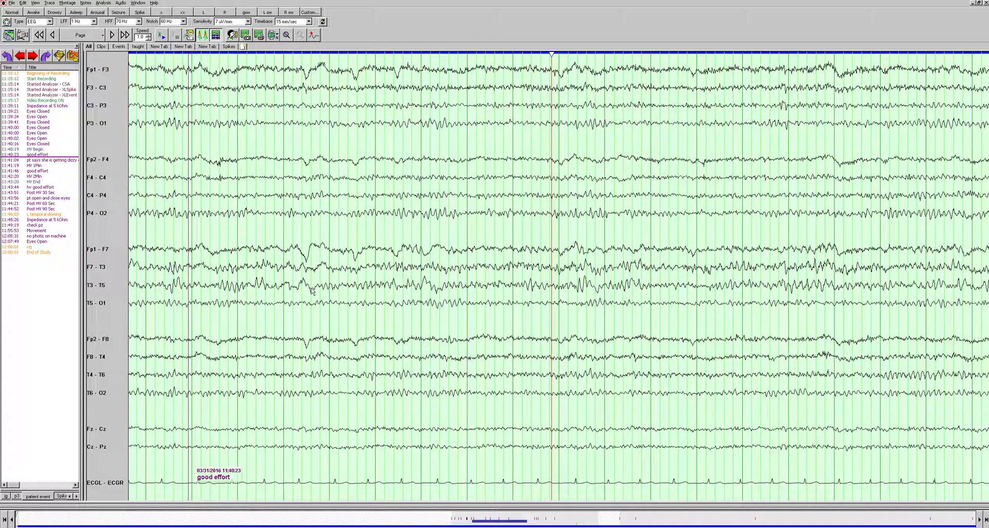
mouse_move(414, 314)
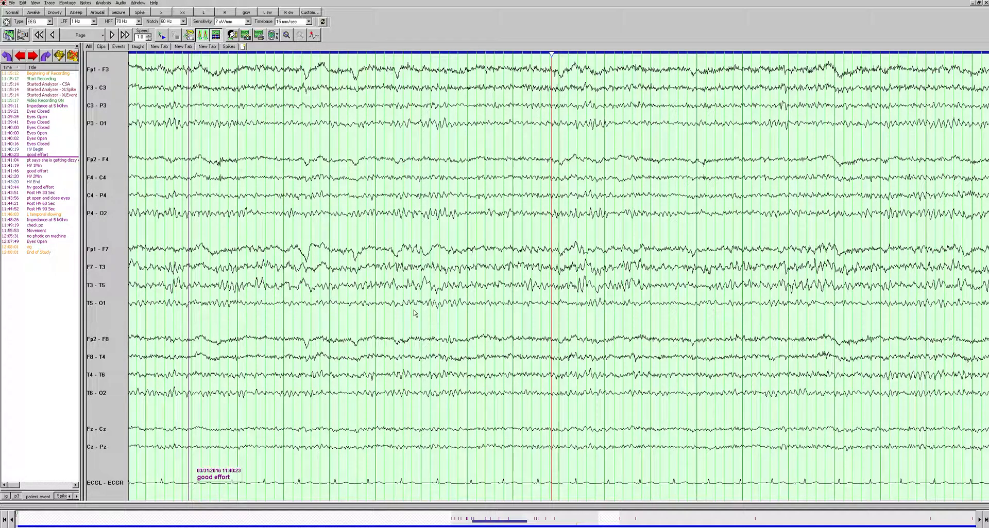
mouse_move(410, 312)
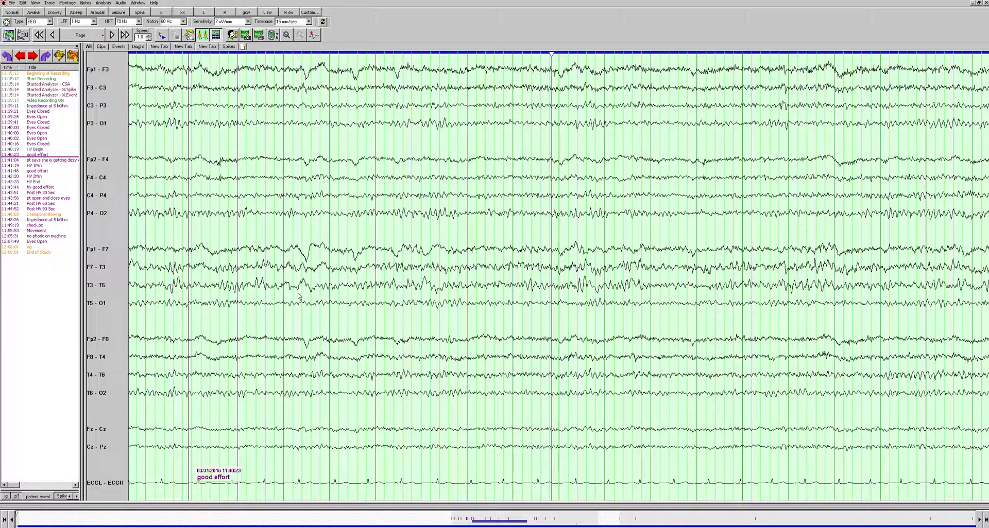
mouse_move(395, 291)
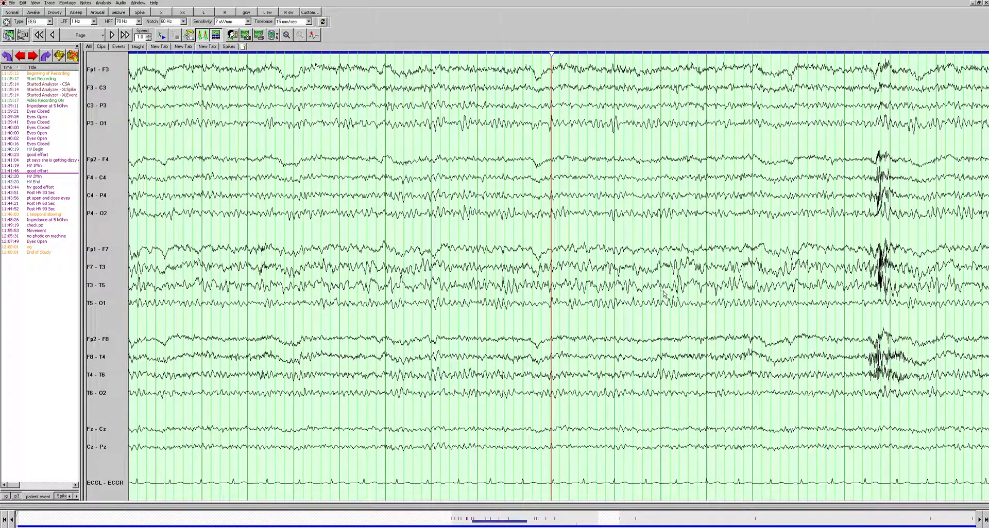
mouse_move(439, 314)
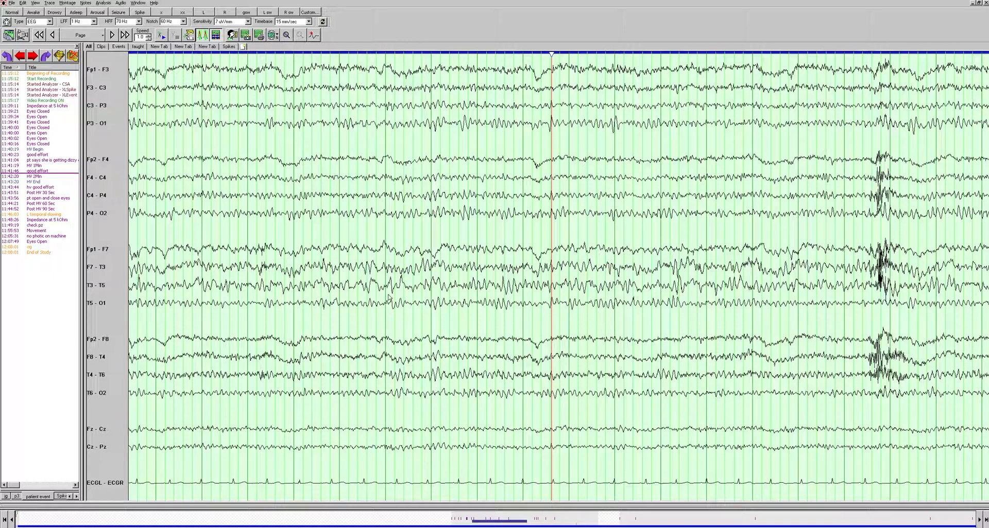
mouse_move(707, 297)
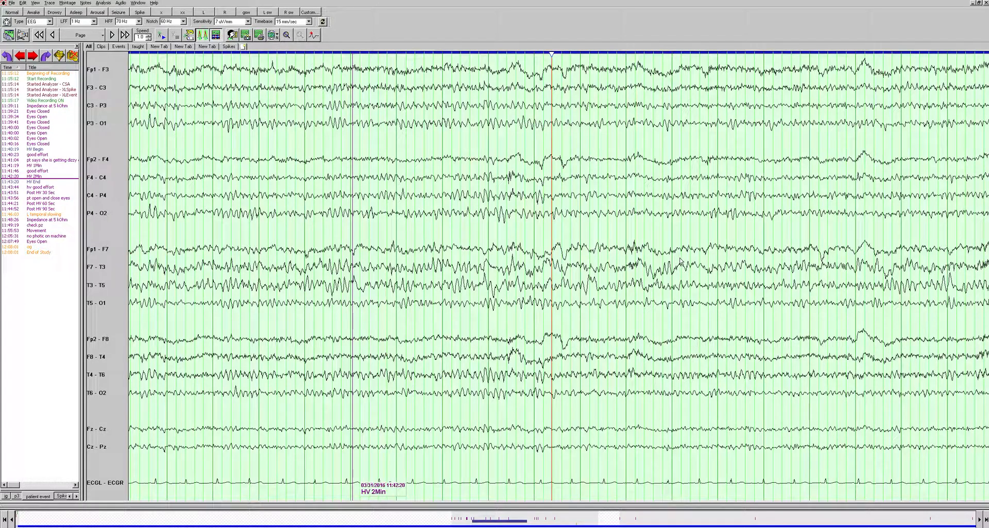
- Step through the post-hyperventilation pages until the Post HV 60 Sec annotation is on screen
left_click(111, 35)
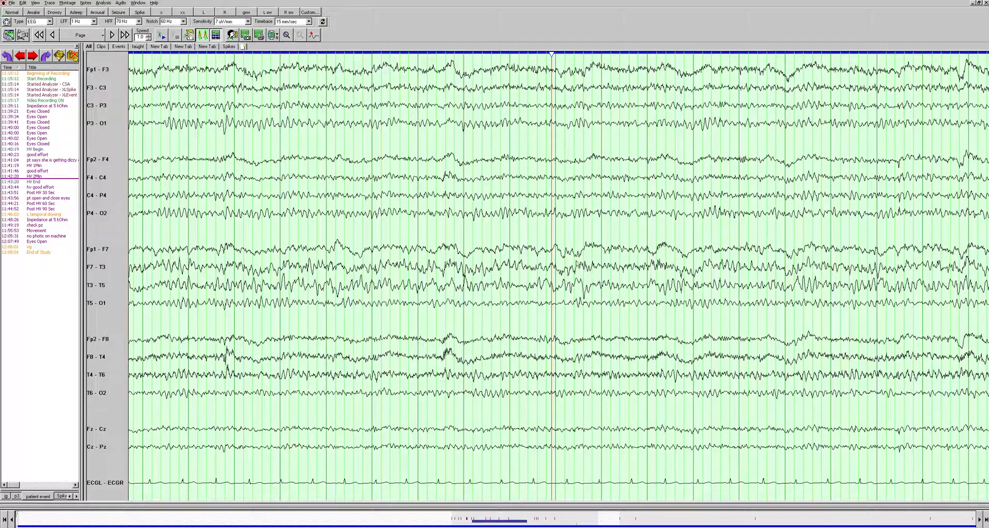
mouse_move(640, 276)
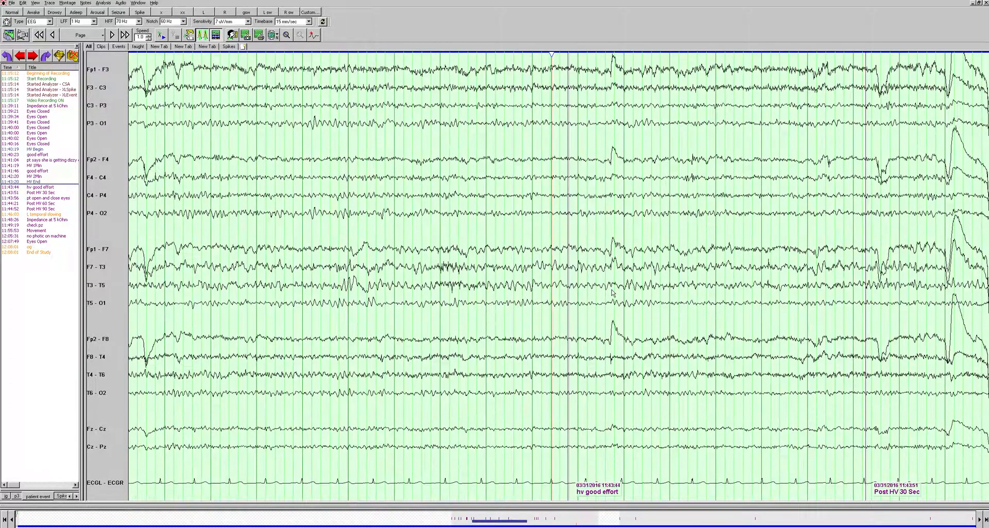
mouse_move(392, 311)
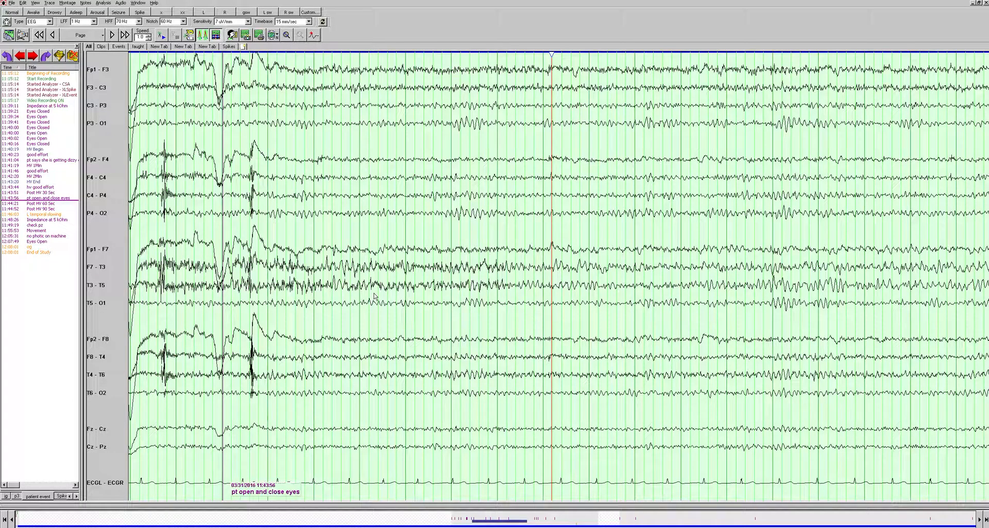
left_click(111, 35)
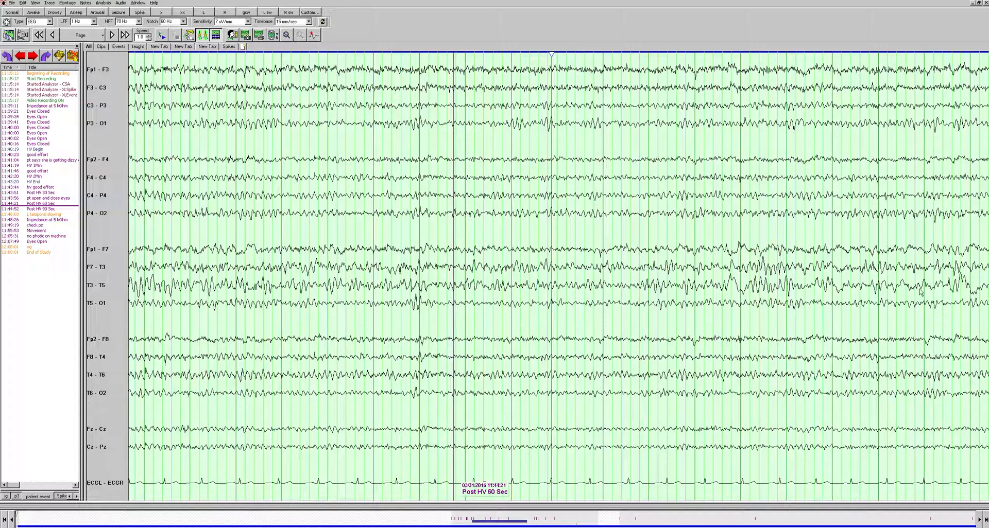
- Page forward past the Post HV events toward the check pz stretch of recording
left_click(111, 35)
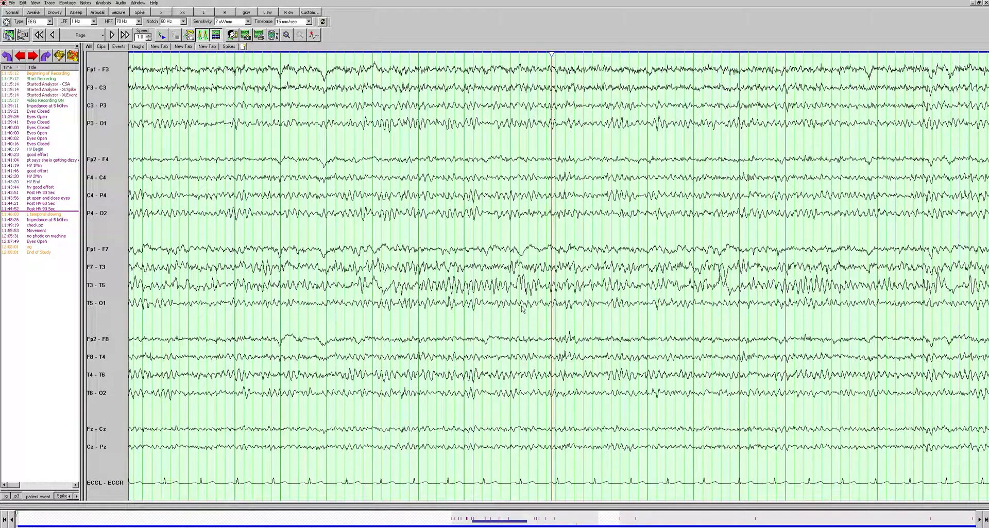
mouse_move(473, 296)
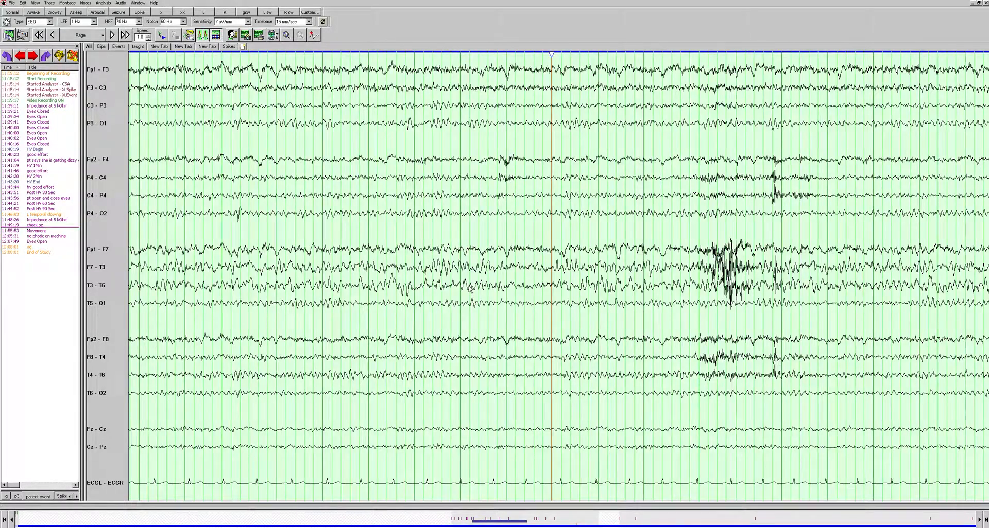
left_click(124, 35)
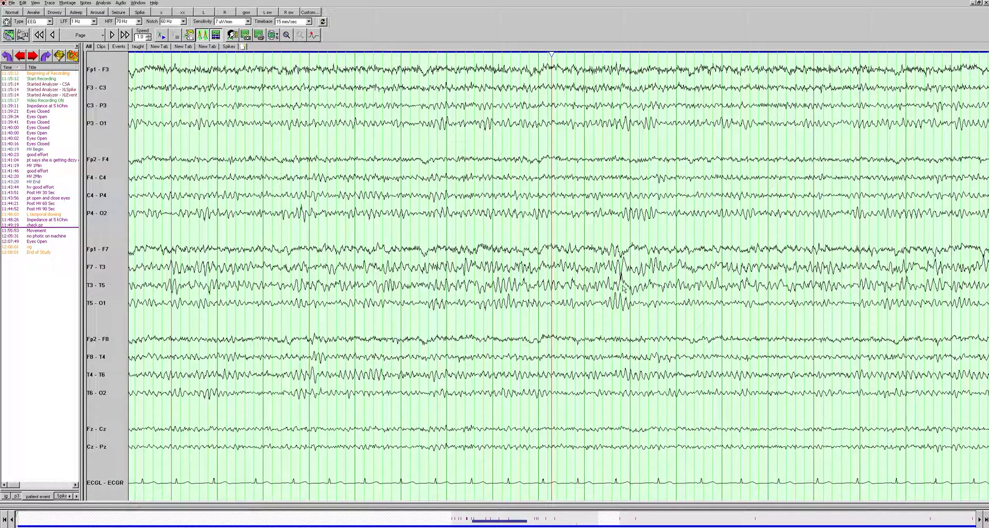
- Compare the traces at 10 uV/mm sensitivity, then restore 7 uV/mm
left_click(243, 21)
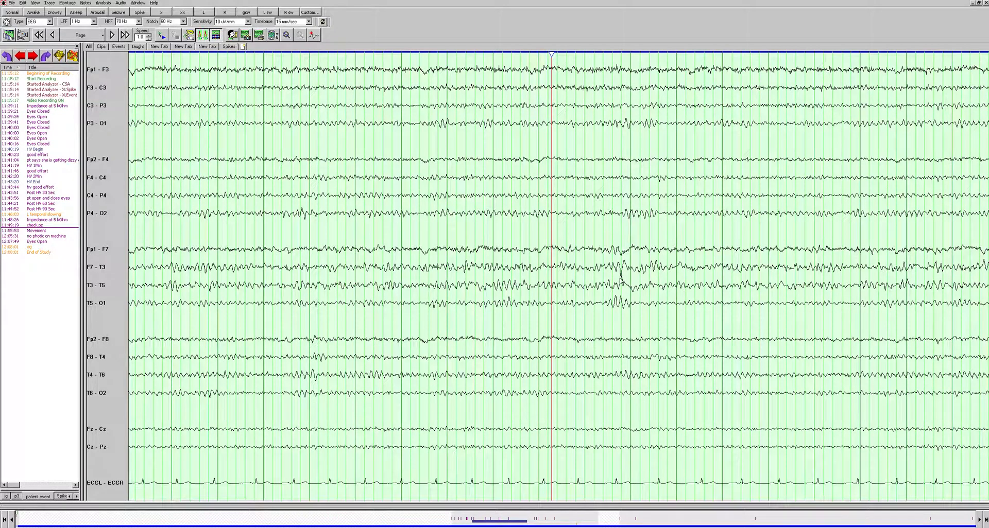
left_click(245, 21)
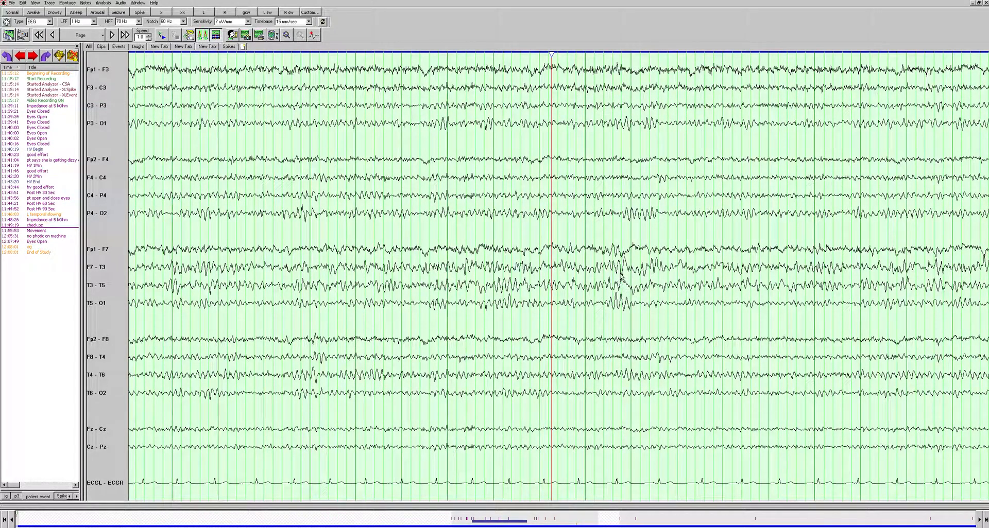
mouse_move(635, 298)
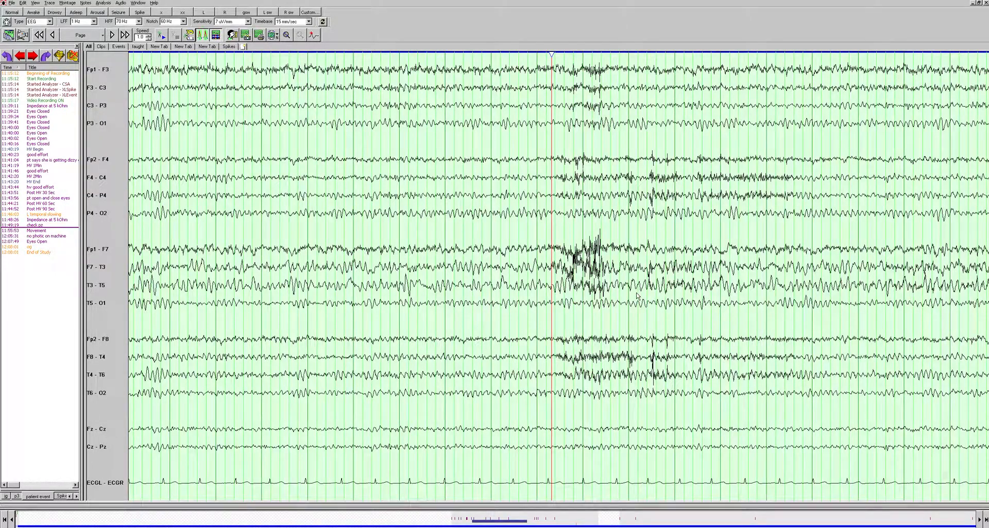
- Continue paging forward past the Movement and no photic notes toward the Eyes Open event
left_click(112, 35)
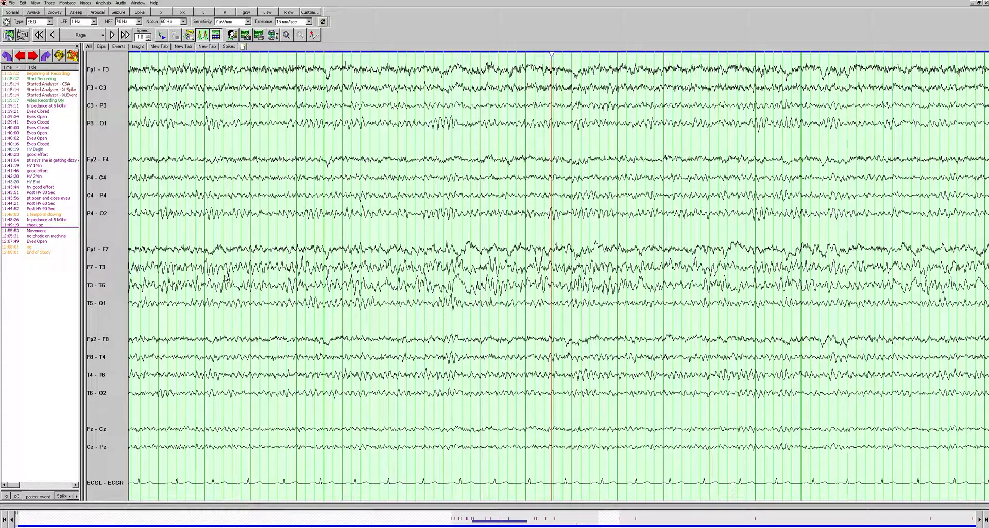
mouse_move(333, 324)
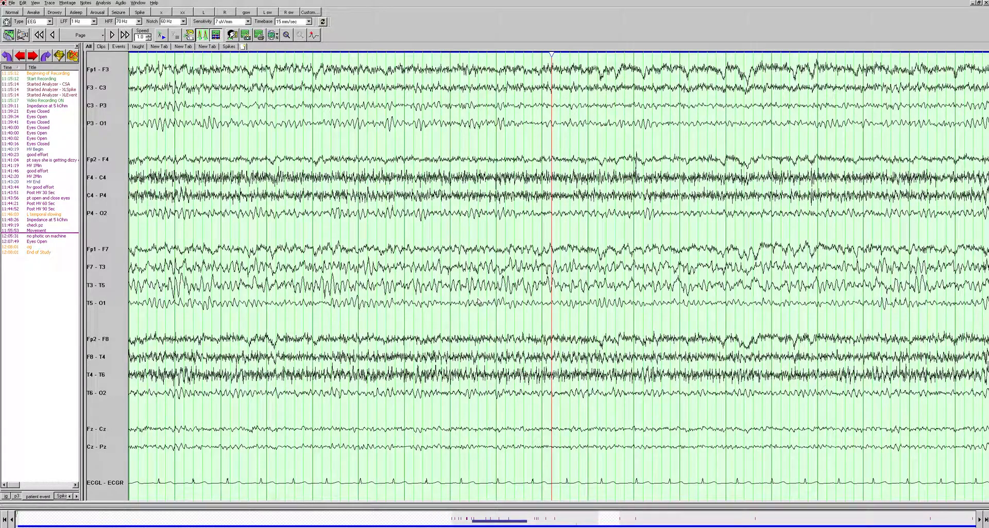
mouse_move(423, 232)
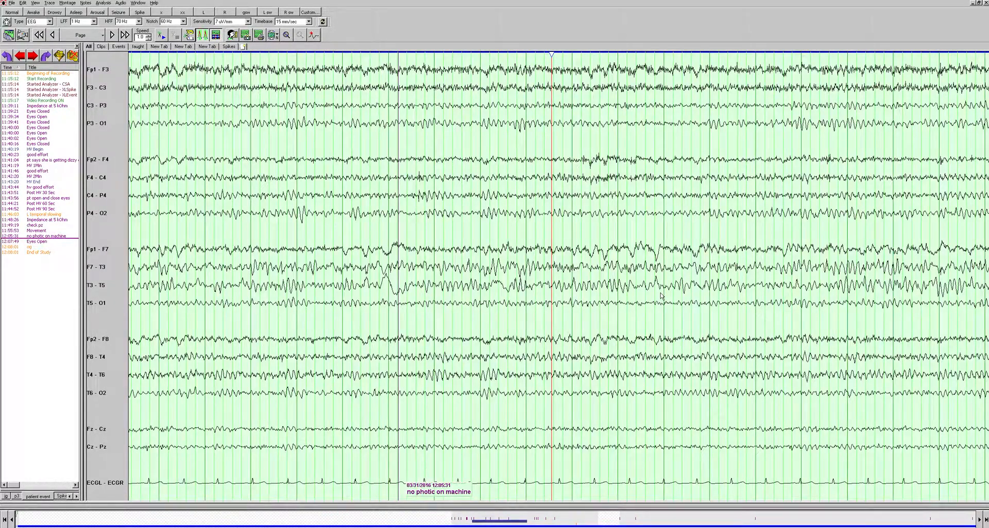
mouse_move(378, 382)
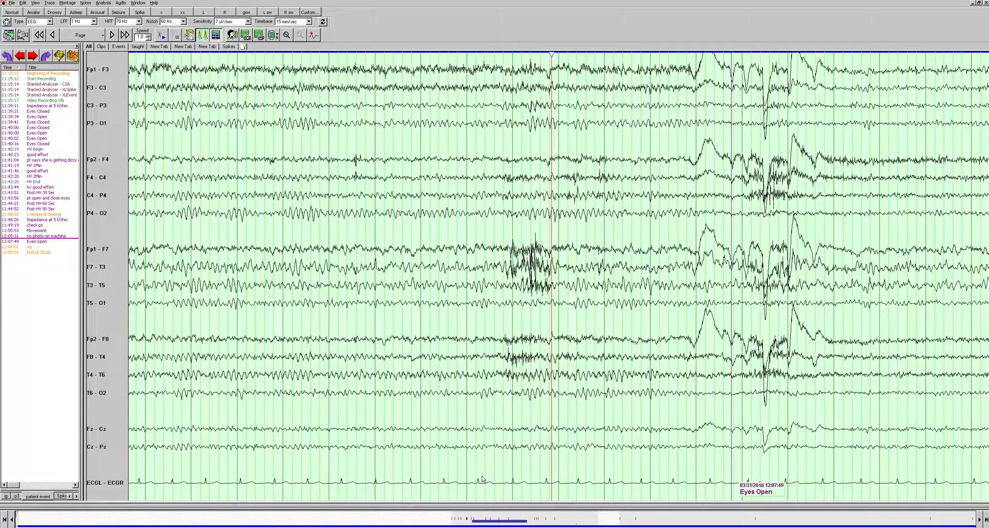
mouse_move(716, 313)
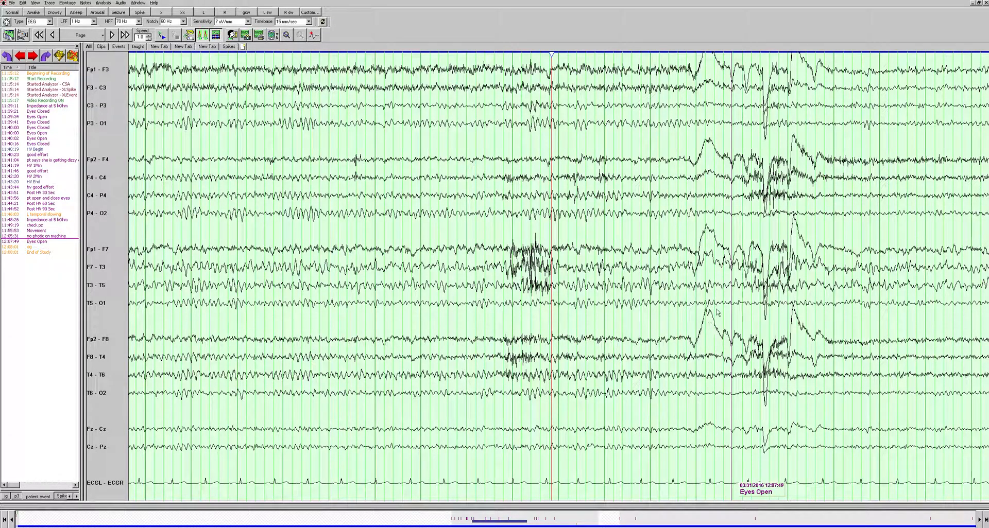
- Jump to the final page where the tracing stops at the End of Study annotation
left_click(111, 35)
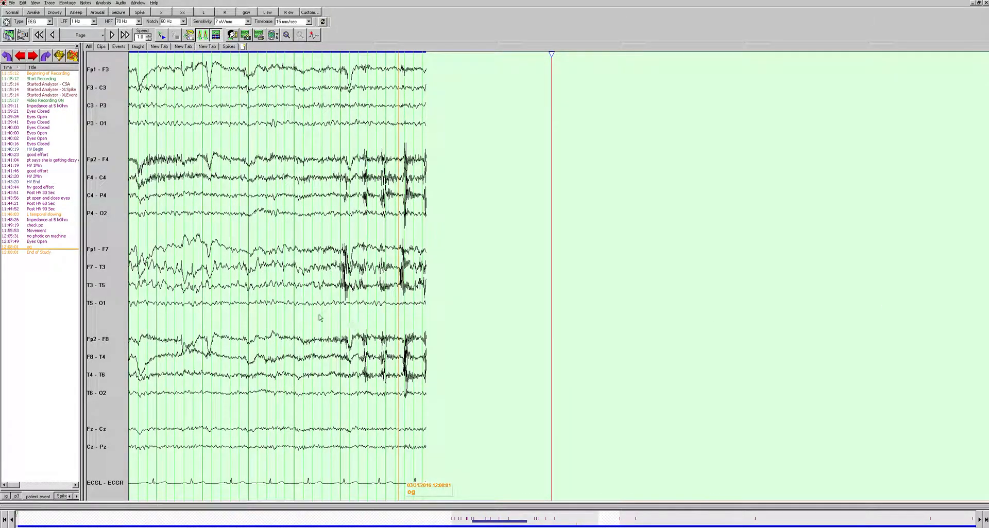
mouse_move(404, 321)
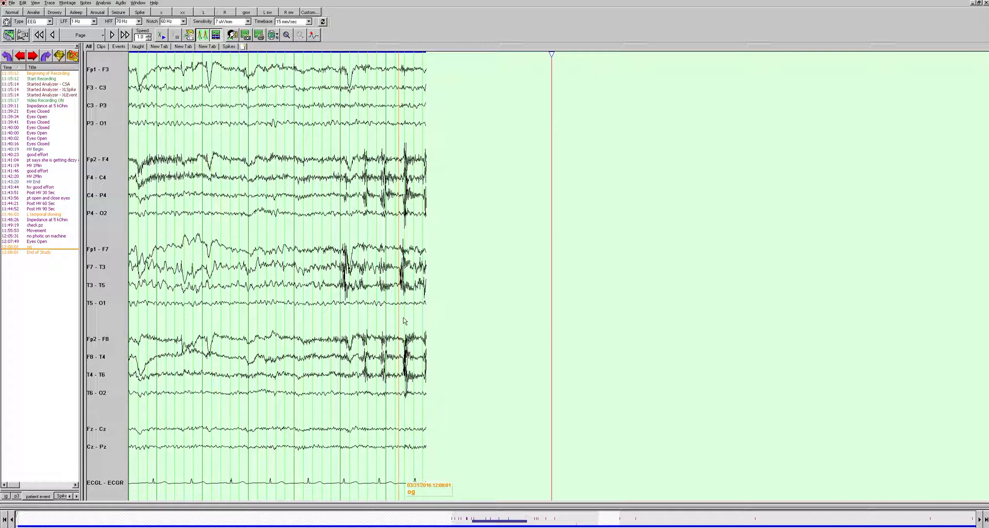